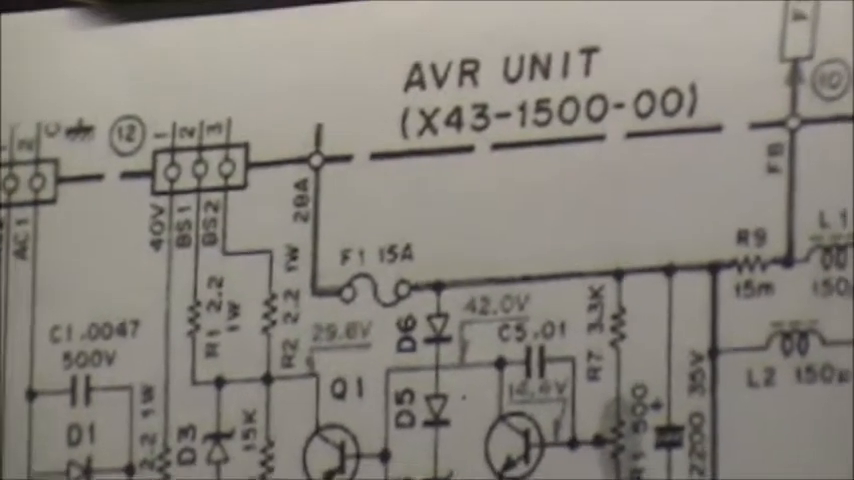
scroll("down", 3)
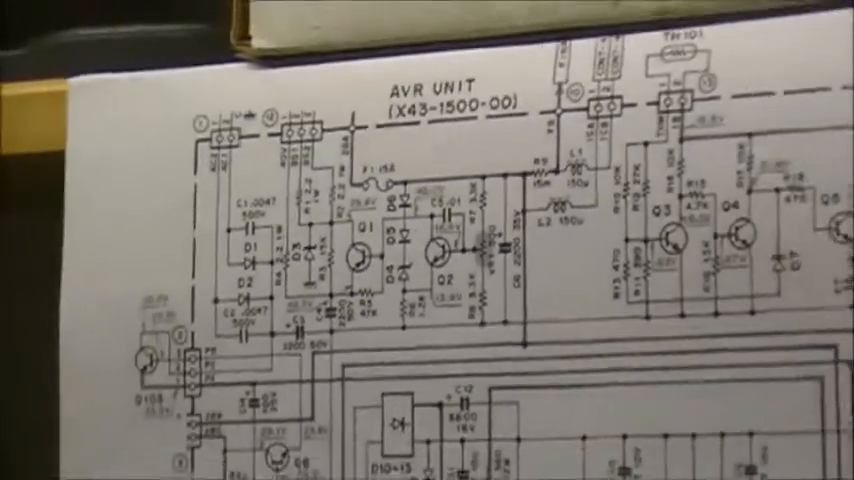